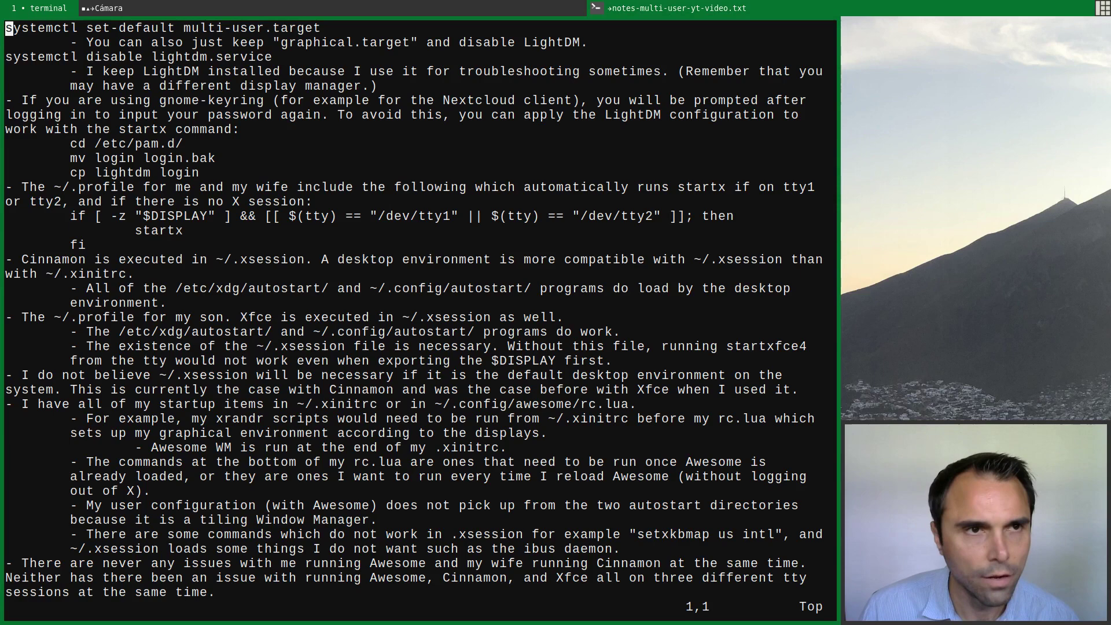
Highlight and step through the graphical.target, gnome-keyring, ~/.profile startx and Cinnamon notes.
key(v)
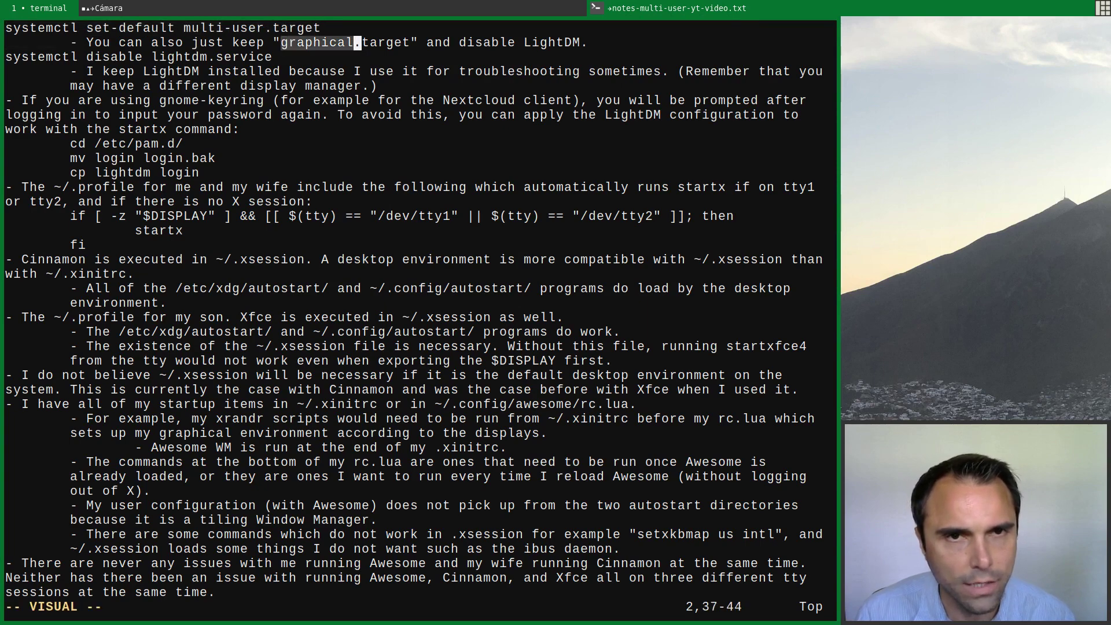
key(e)
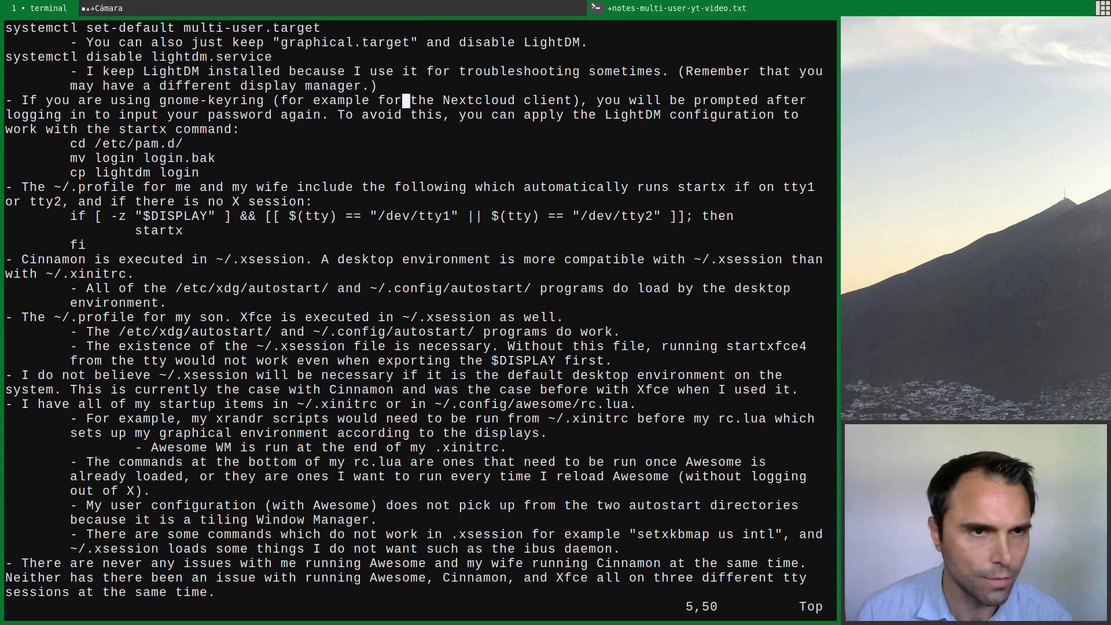
key(V)
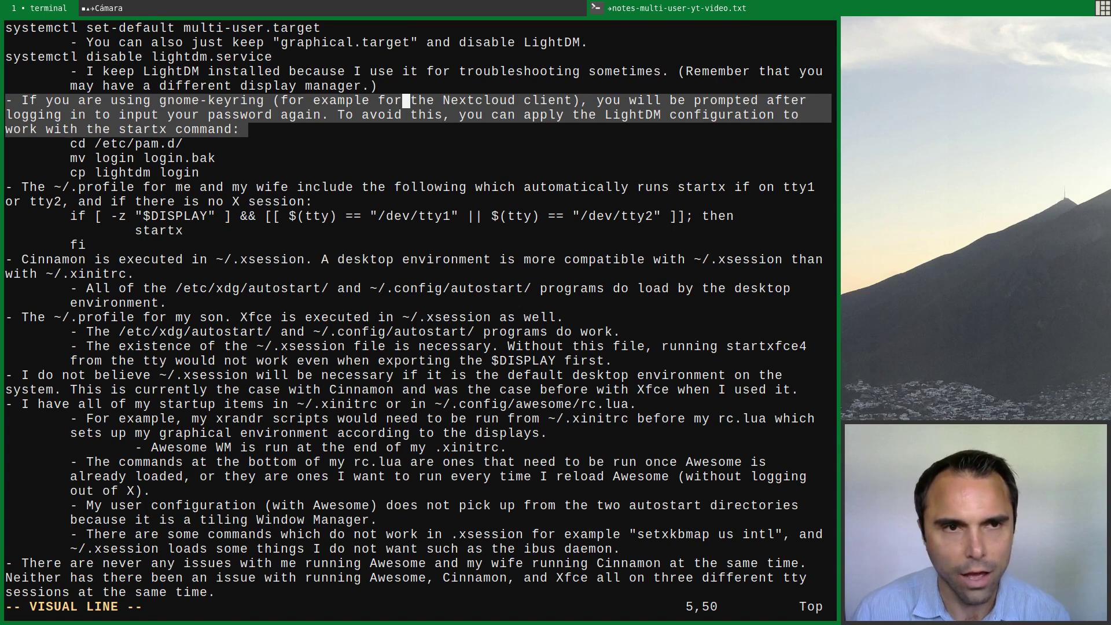
key(escape)
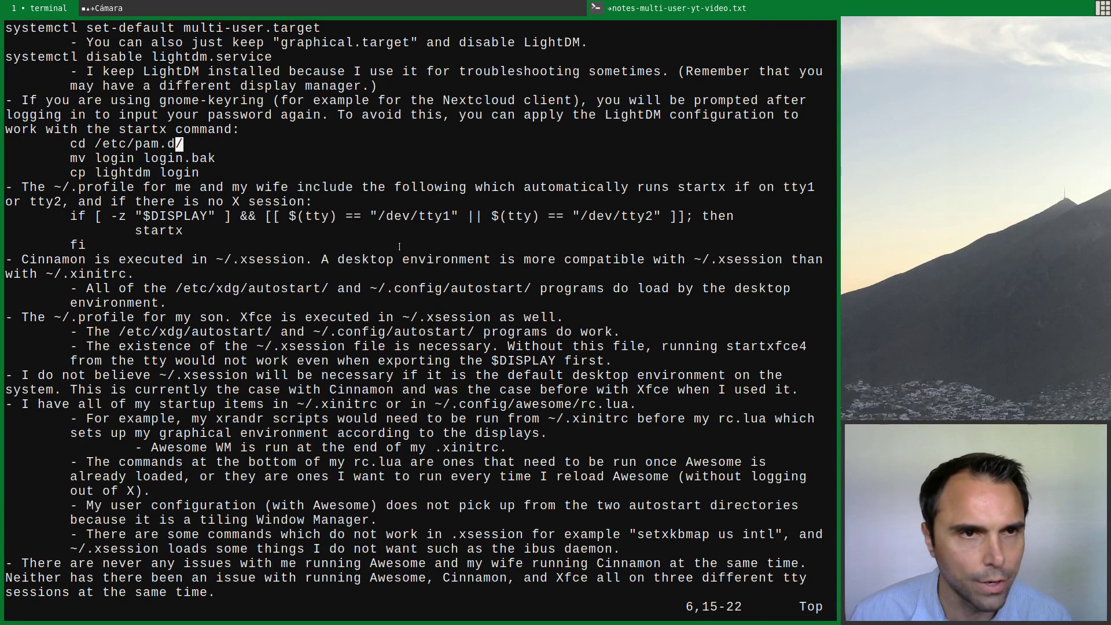
key(j)
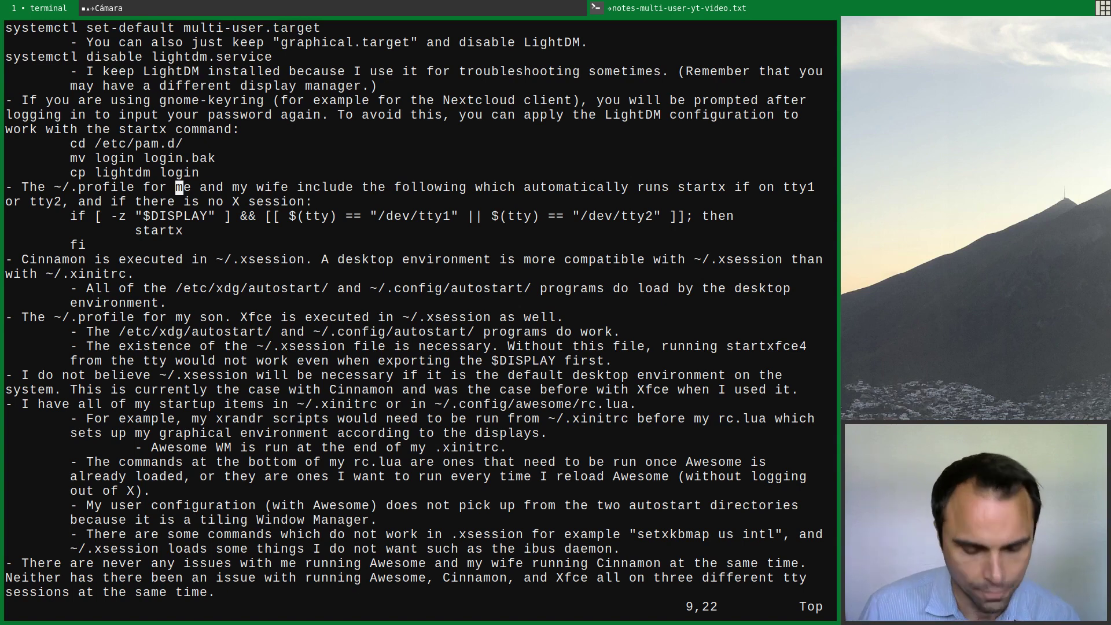
key(V)
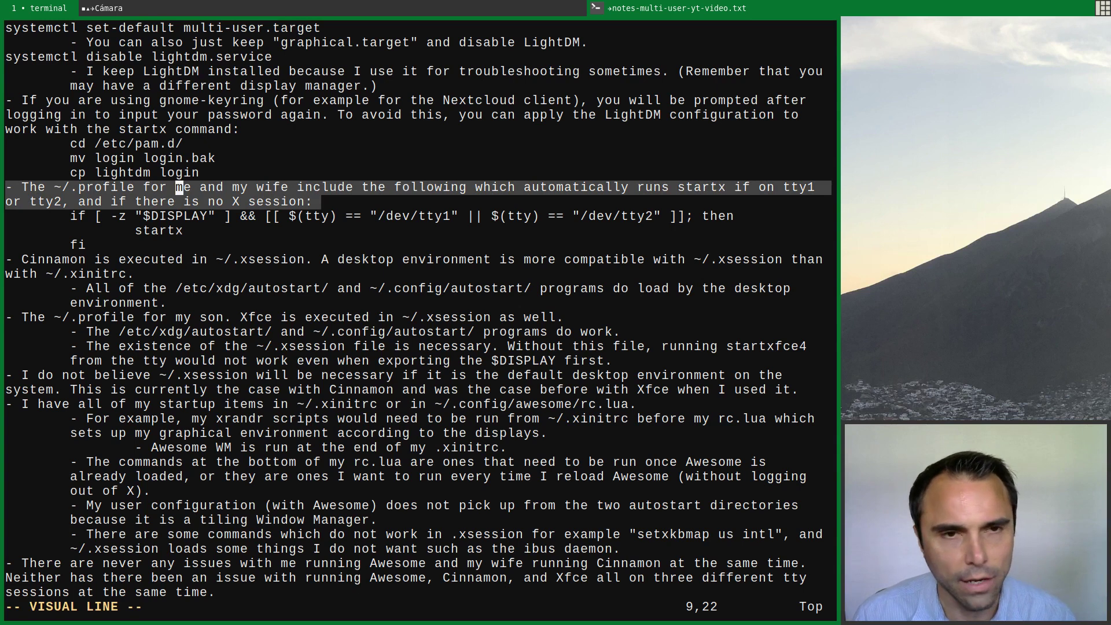
key(j)
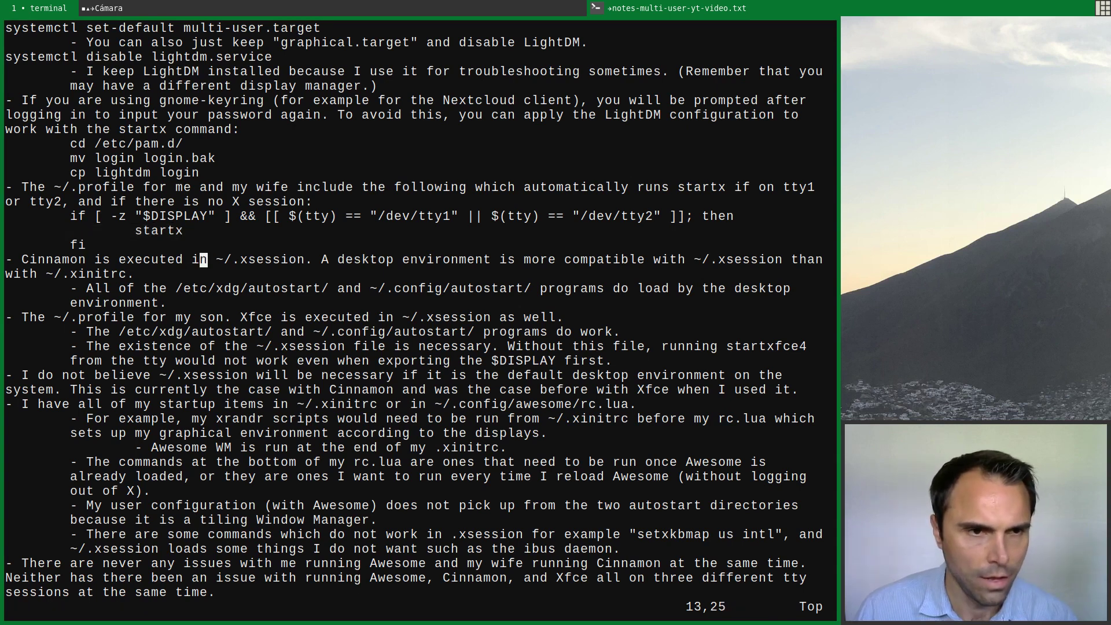
key(V)
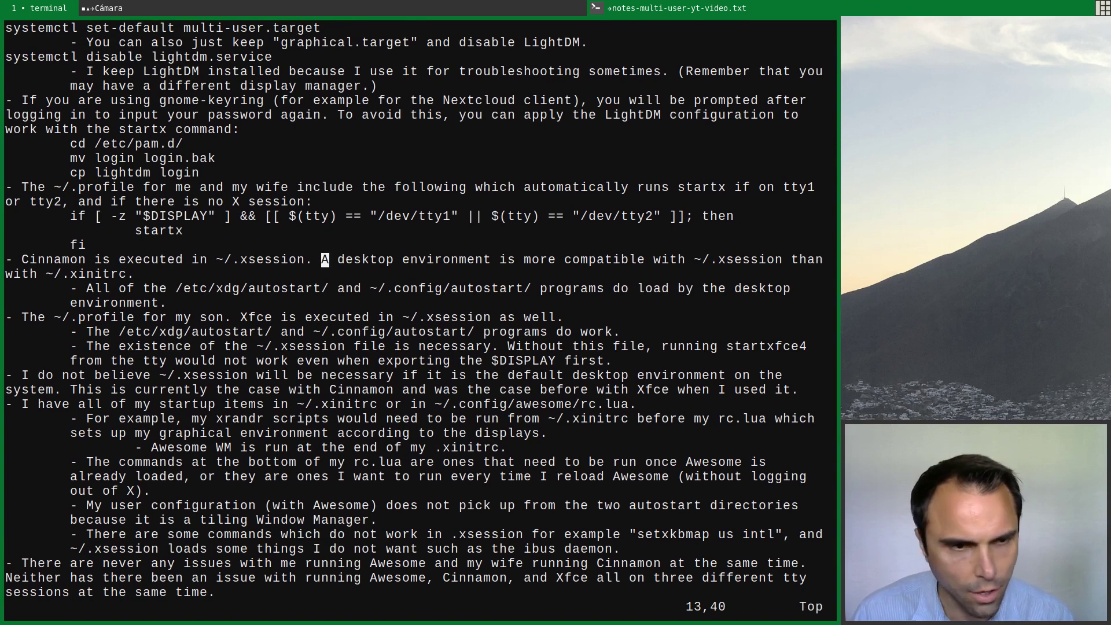
Scroll down to the ~/.xsession paragraph saying it may be unnecessary for a default desktop.
scroll(down, 3)
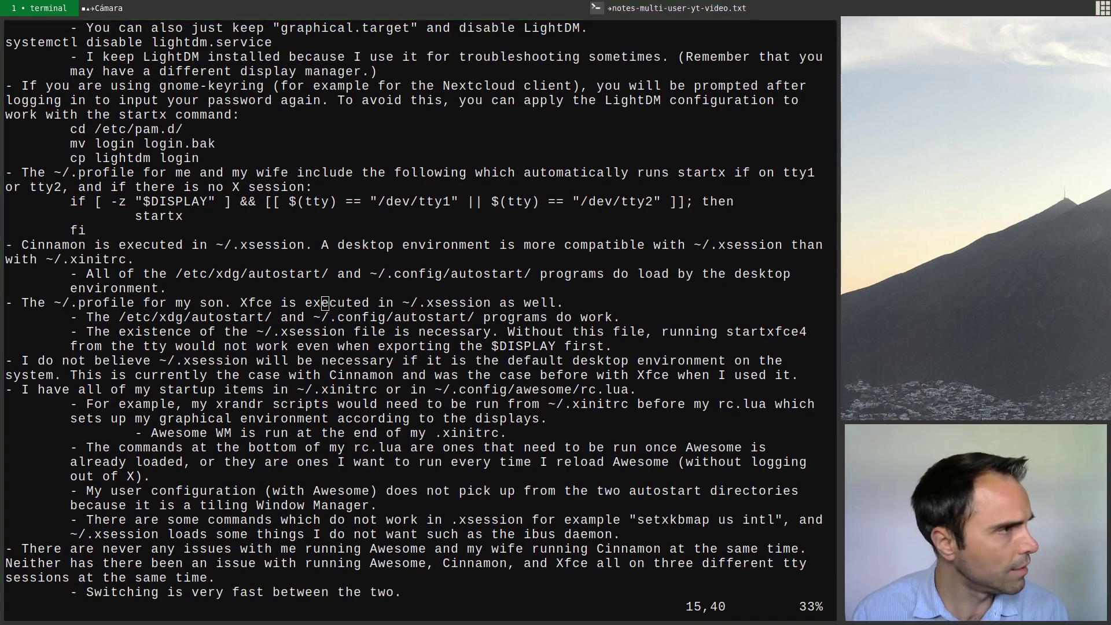
click(476, 8)
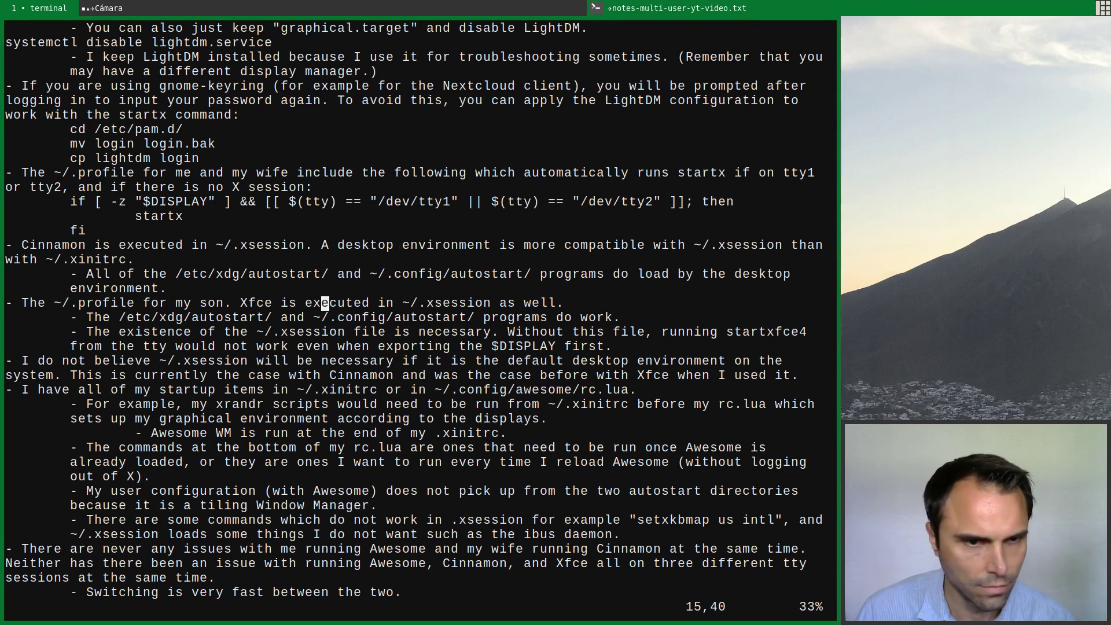
scroll(down, 3)
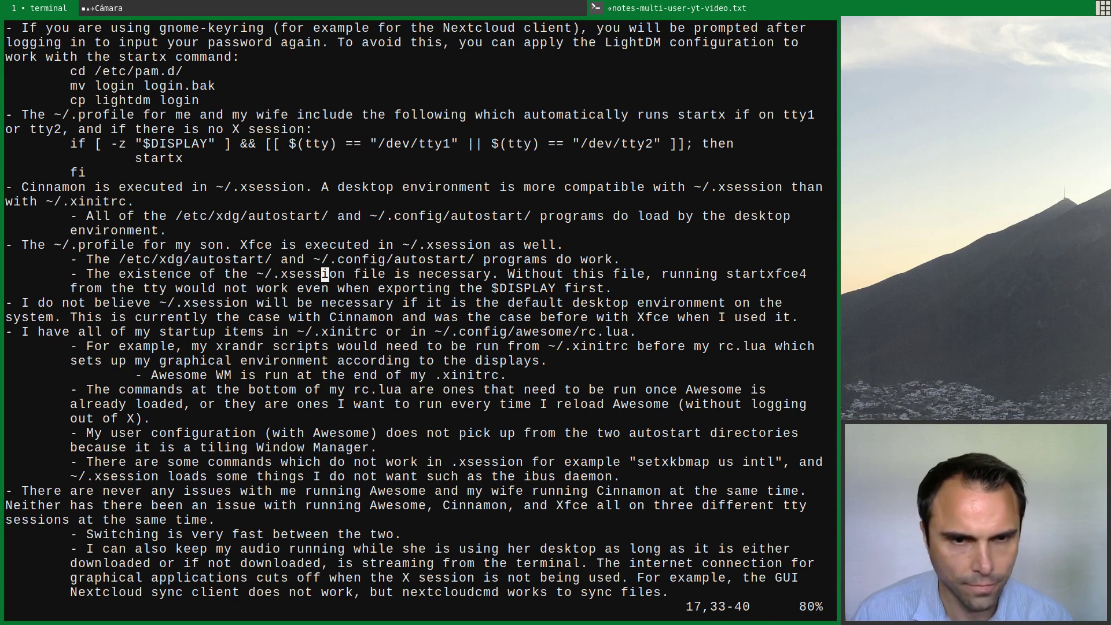
key(V)
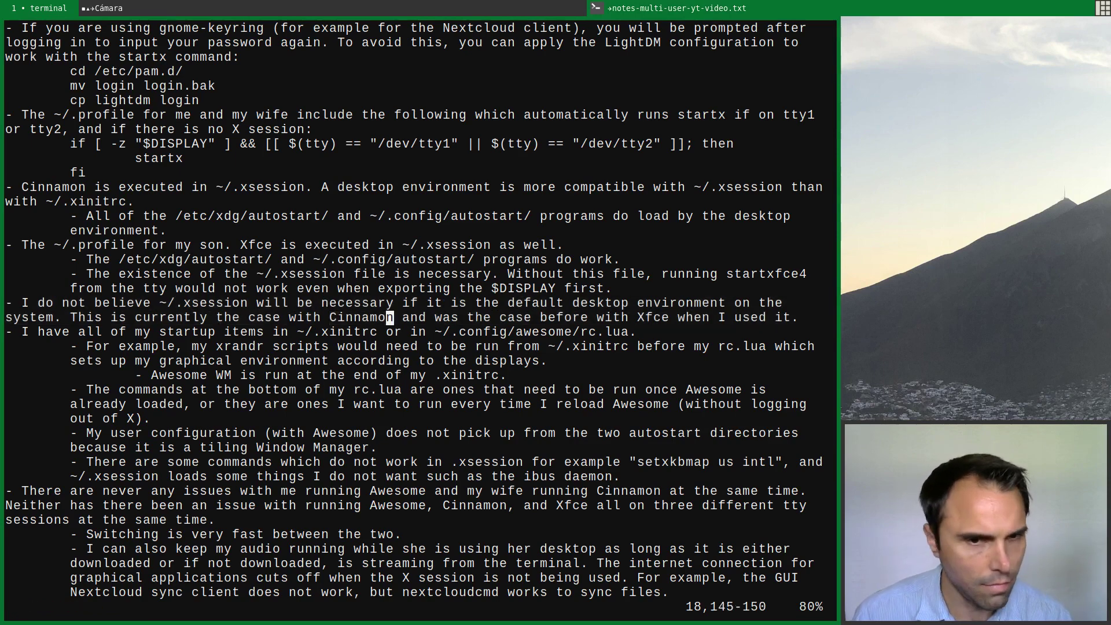
Scroll to the file's end, showing the ~/.xinitrc and rc.lua paragraph and the StackExchange link.
scroll(down, 3)
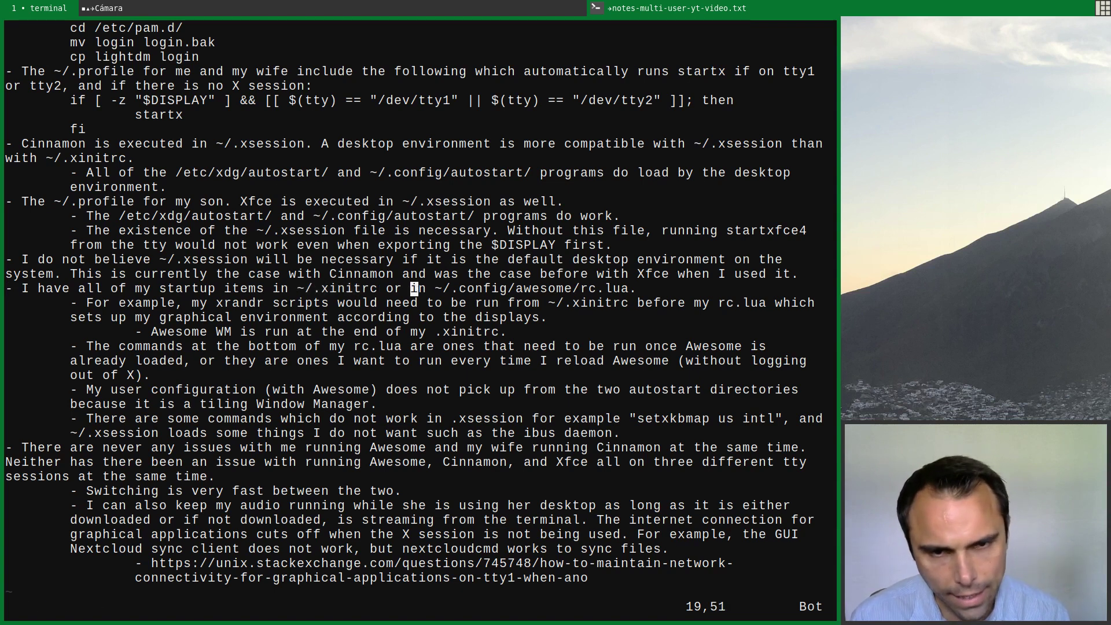
key(v)
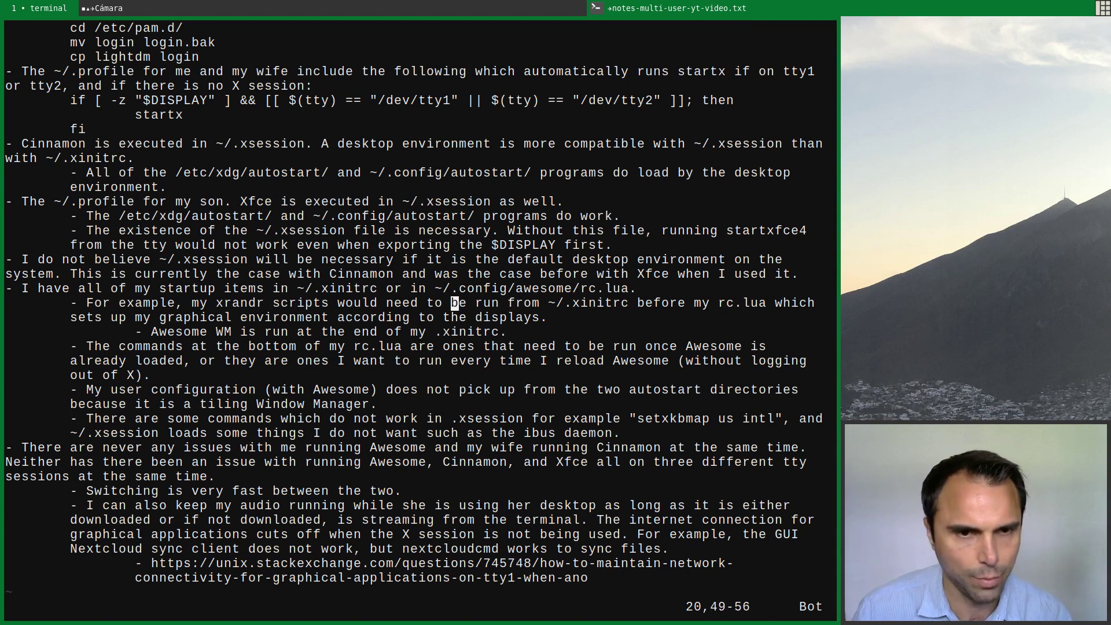
key(V)
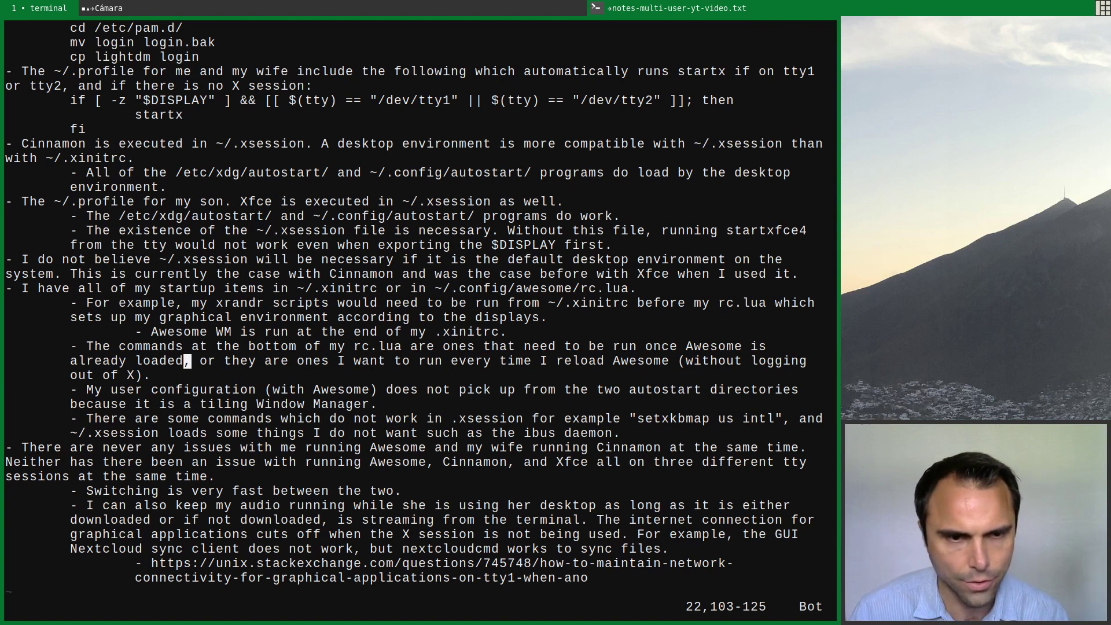
key(V)
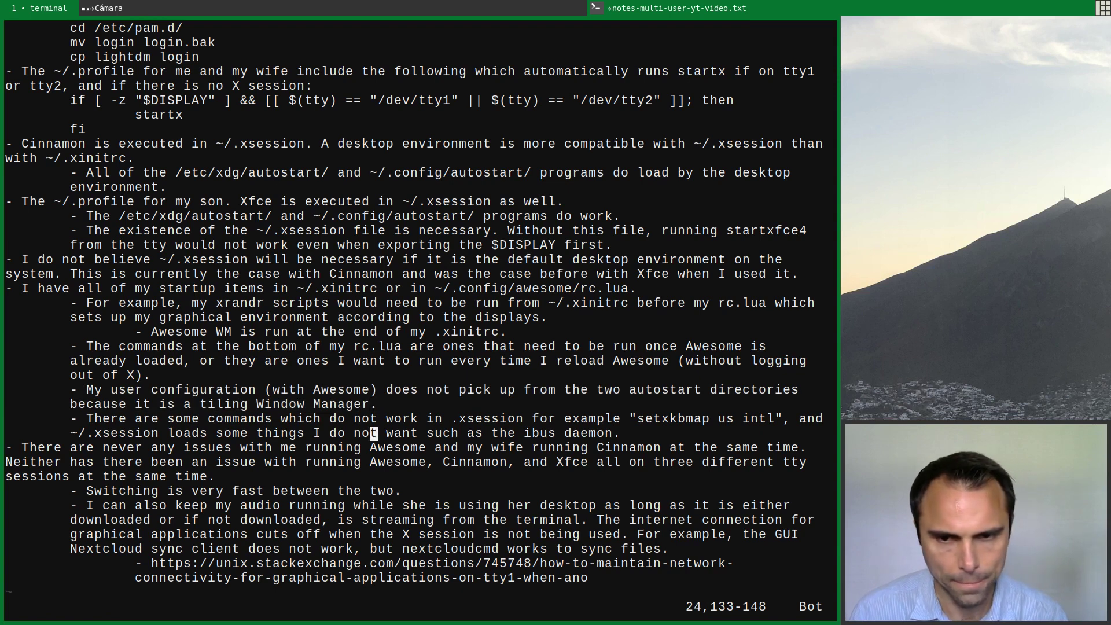
key(V)
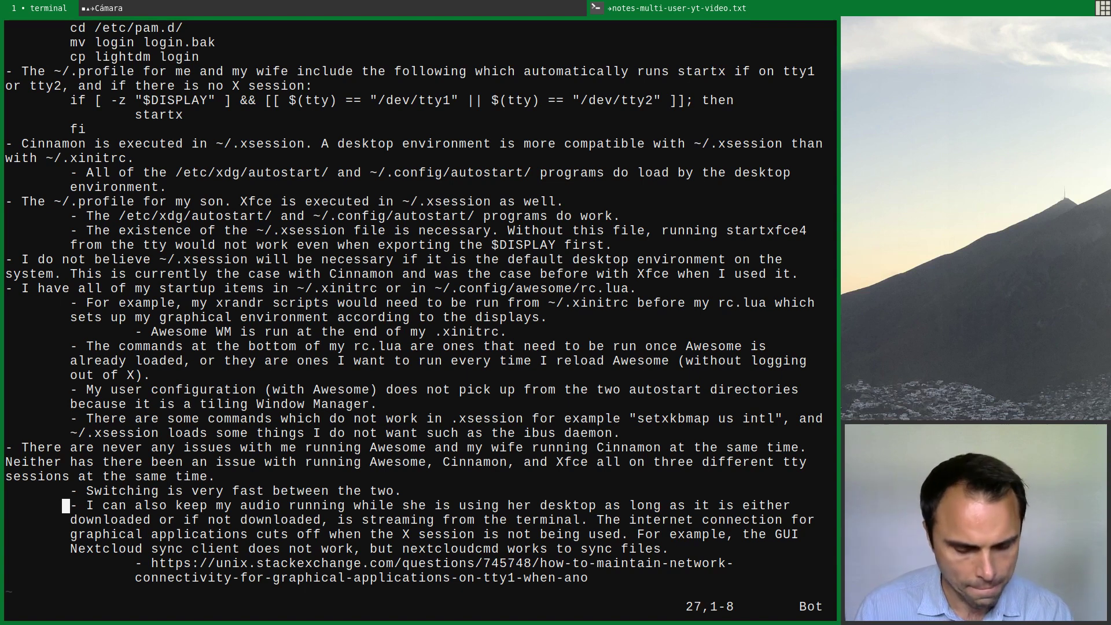
key(V)
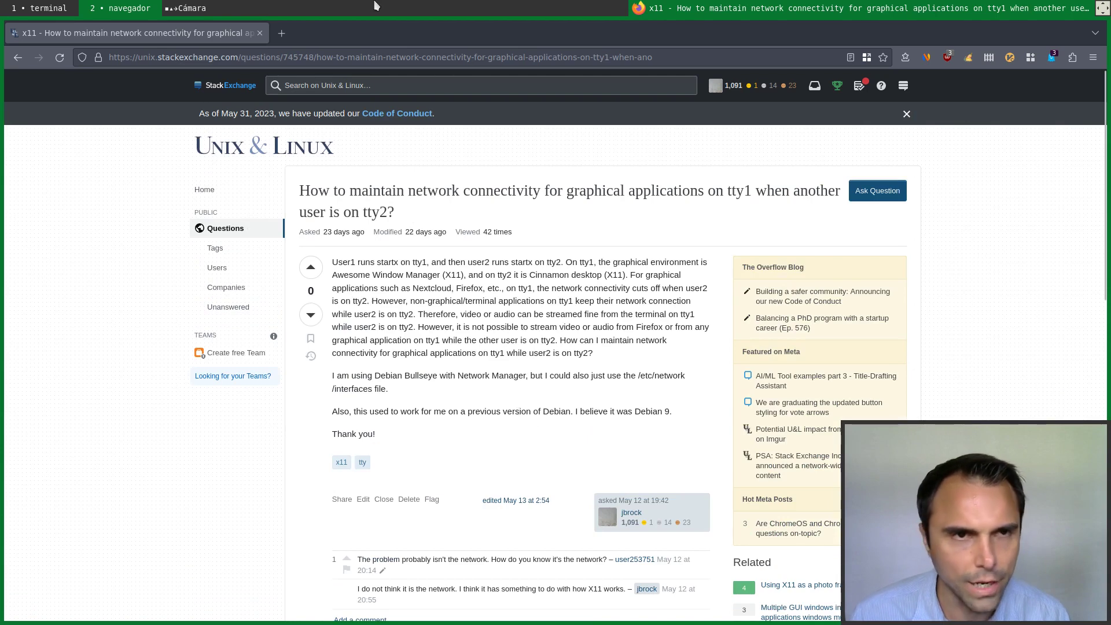
mouse_move(542, 397)
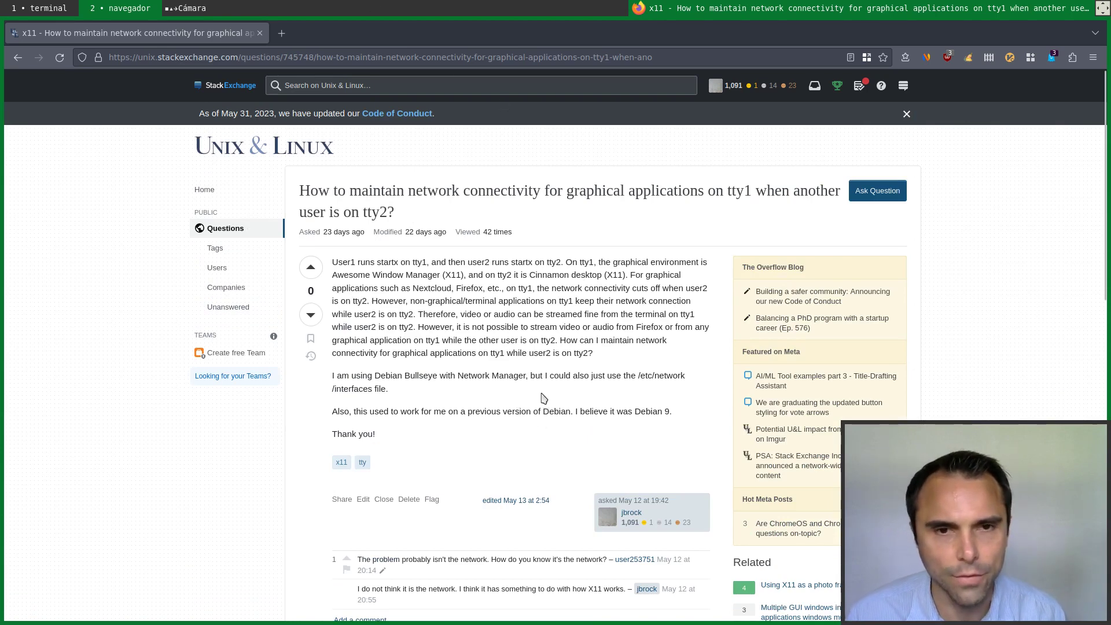